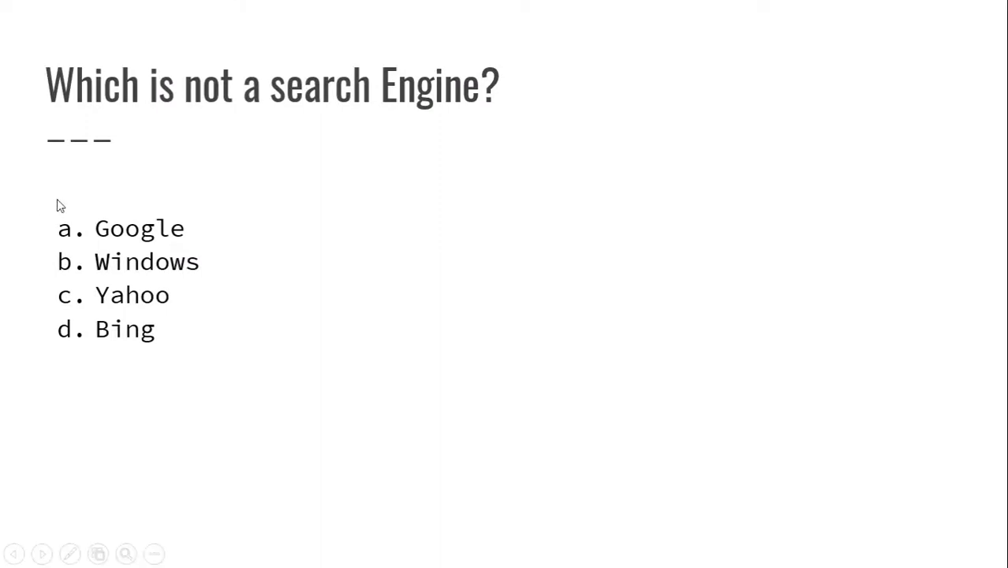
Advance the slide show past the 'Which is not a search Engine?' question to its end
{"action": "left_click", "coordinate": [69, 553]}
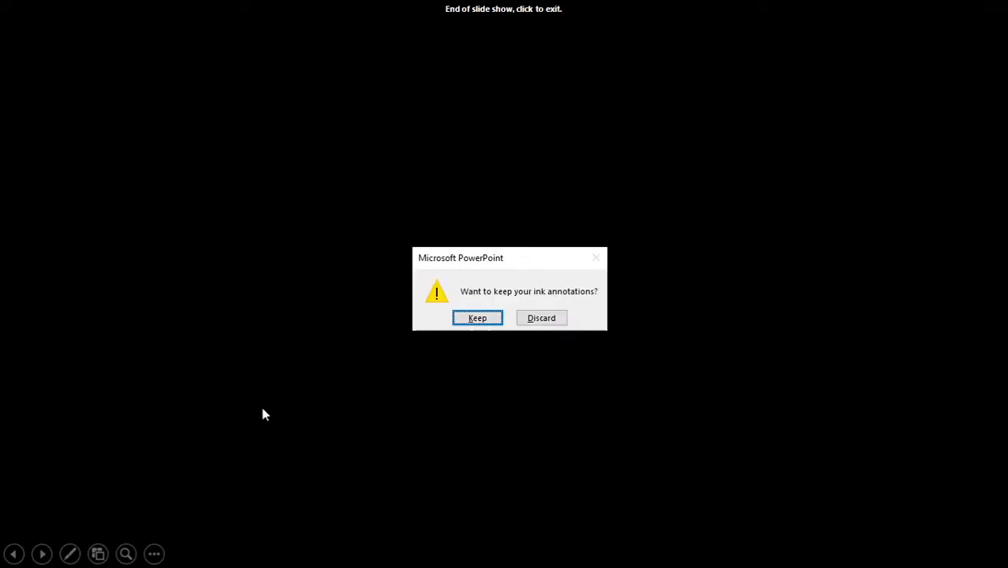
Answer the ink-annotation prompt to exit the show, then switch to the Happily Learn YouTube channel
{"action": "left_click", "coordinate": [542, 317]}
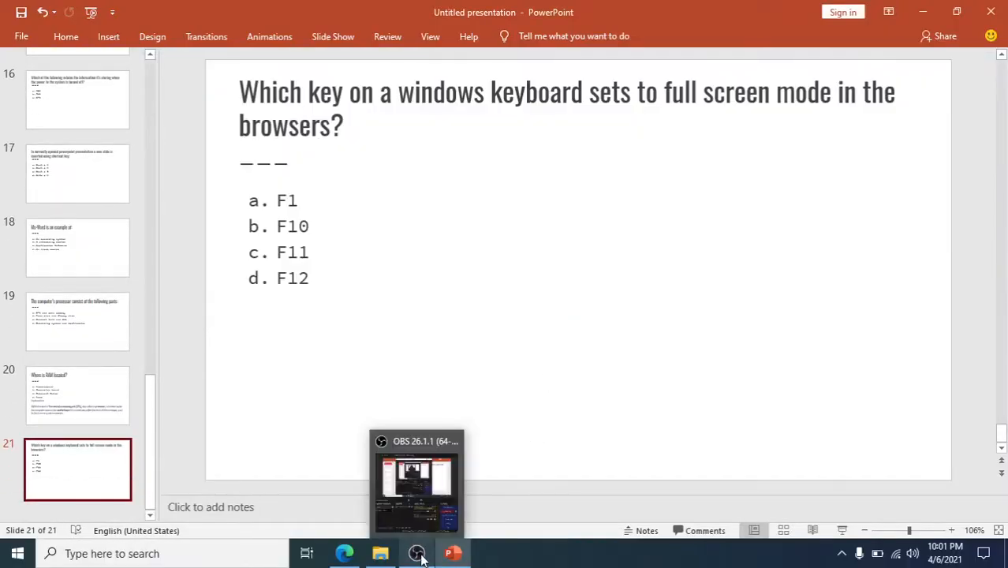
{"action": "left_click", "coordinate": [344, 554]}
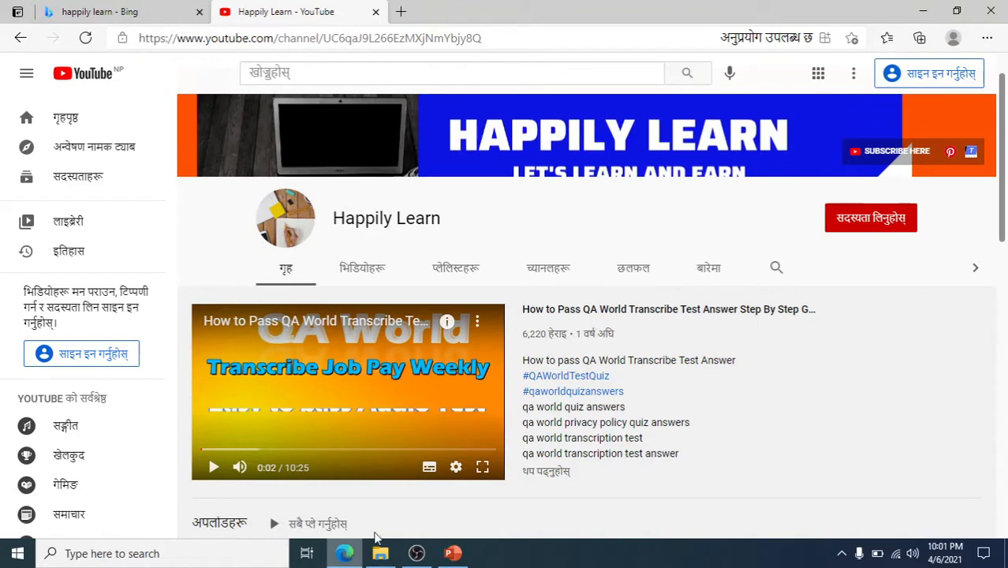
{"action": "scroll", "scroll_direction": "down", "scroll_amount": 3}
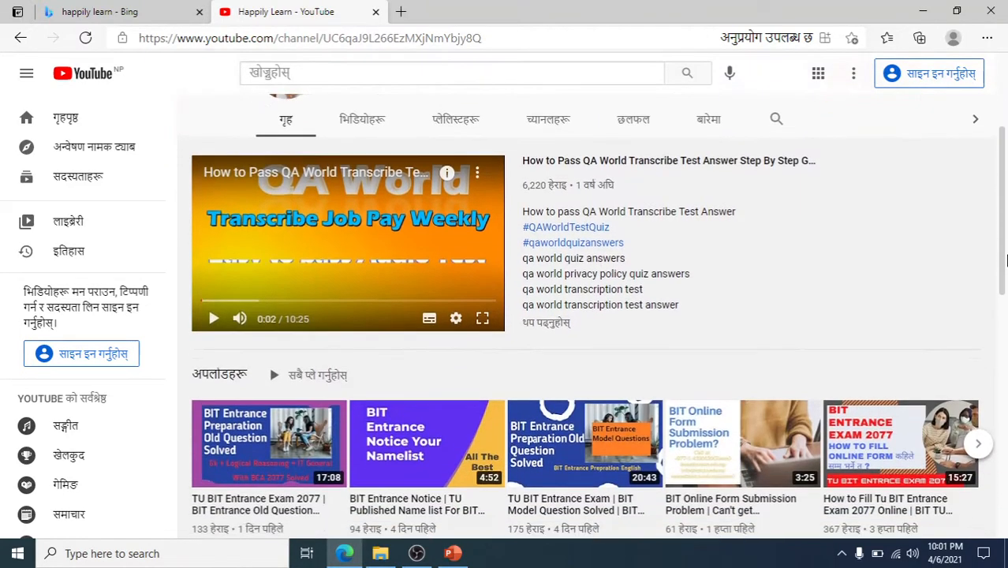
{"action": "scroll", "scroll_direction": "down", "scroll_amount": 3}
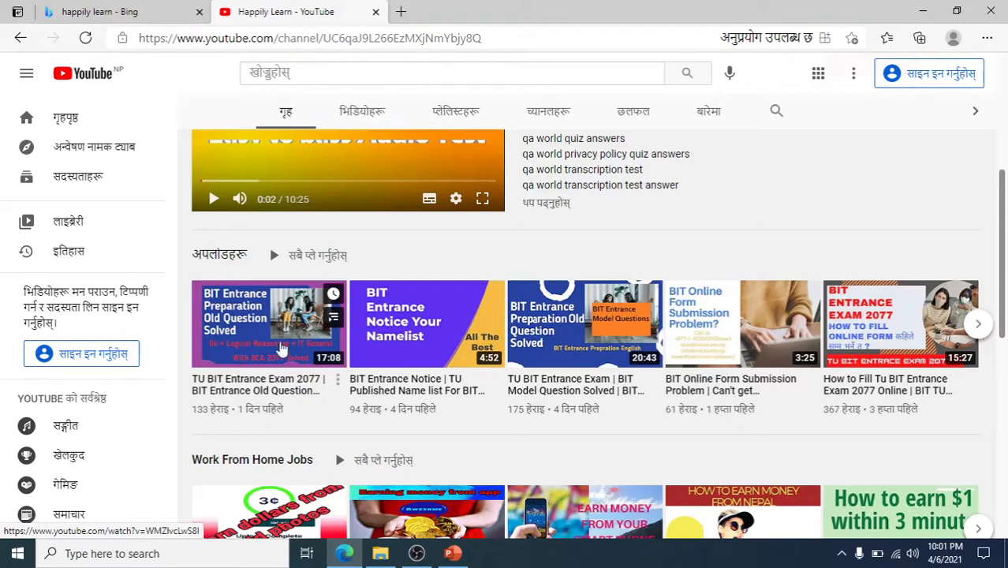
{"action": "mouse_move", "coordinate": [572, 357]}
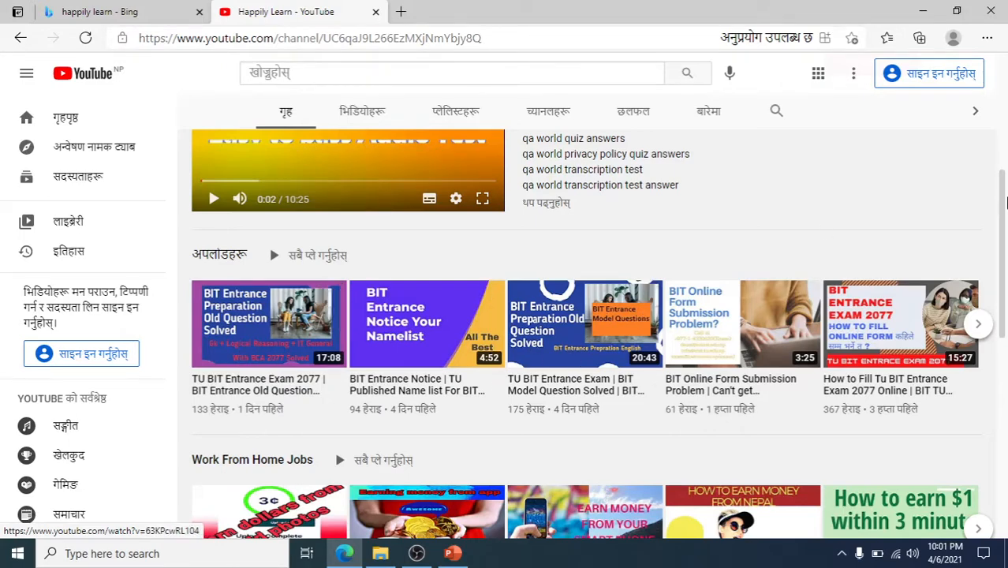
{"action": "scroll", "scroll_direction": "down", "scroll_amount": 3}
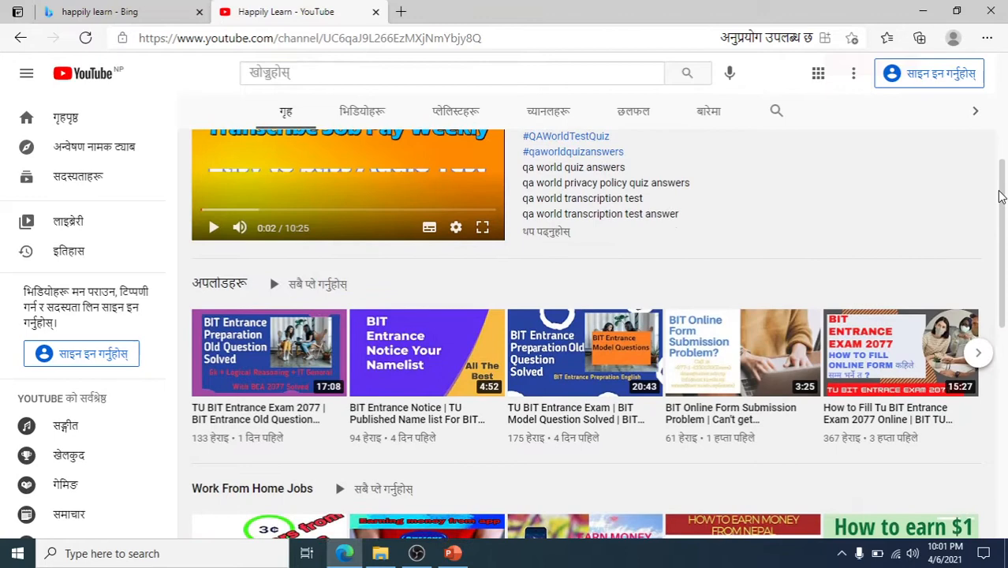
{"action": "scroll", "scroll_direction": "down", "scroll_amount": 3}
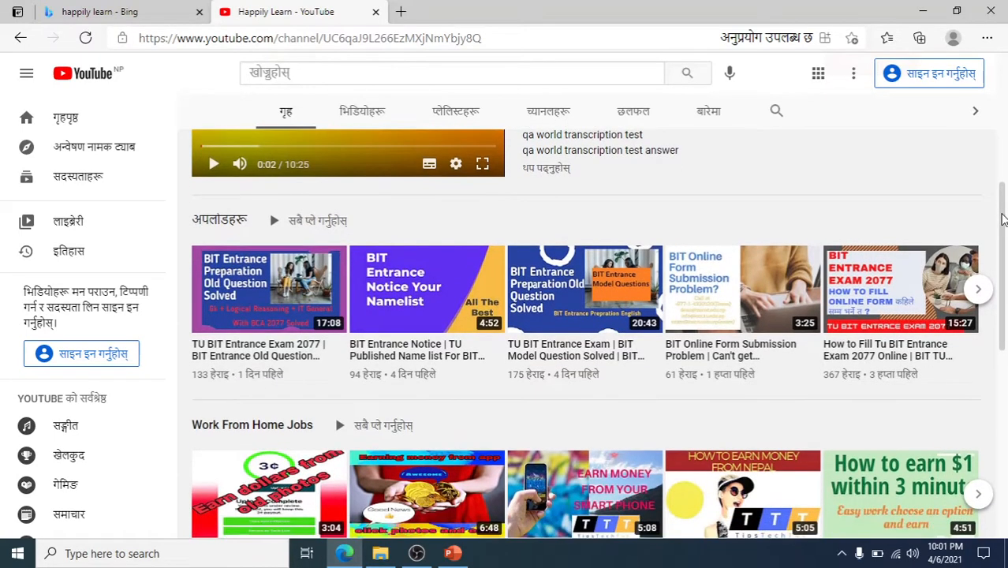
{"action": "scroll", "scroll_direction": "down", "scroll_amount": 3}
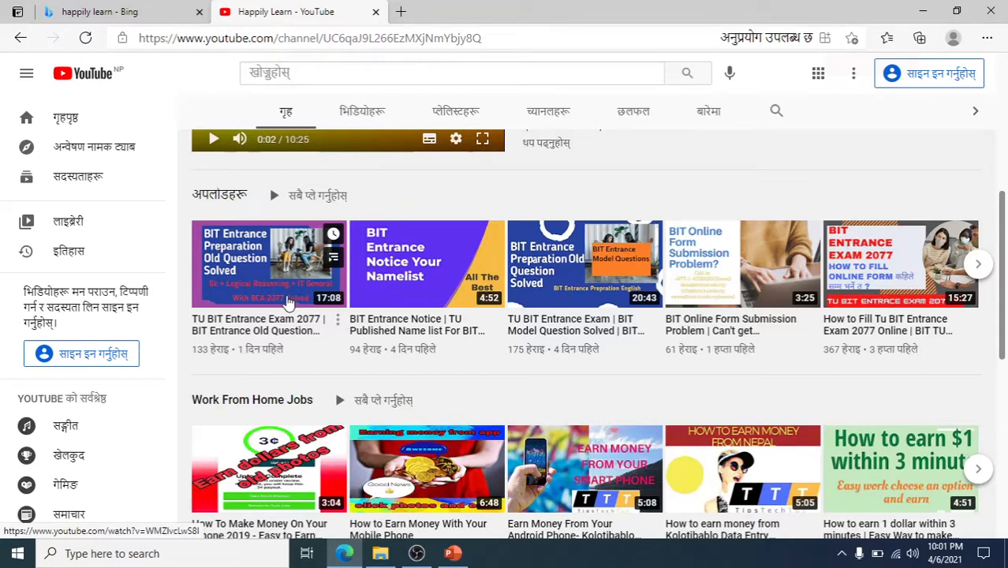
{"action": "mouse_move", "coordinate": [328, 331]}
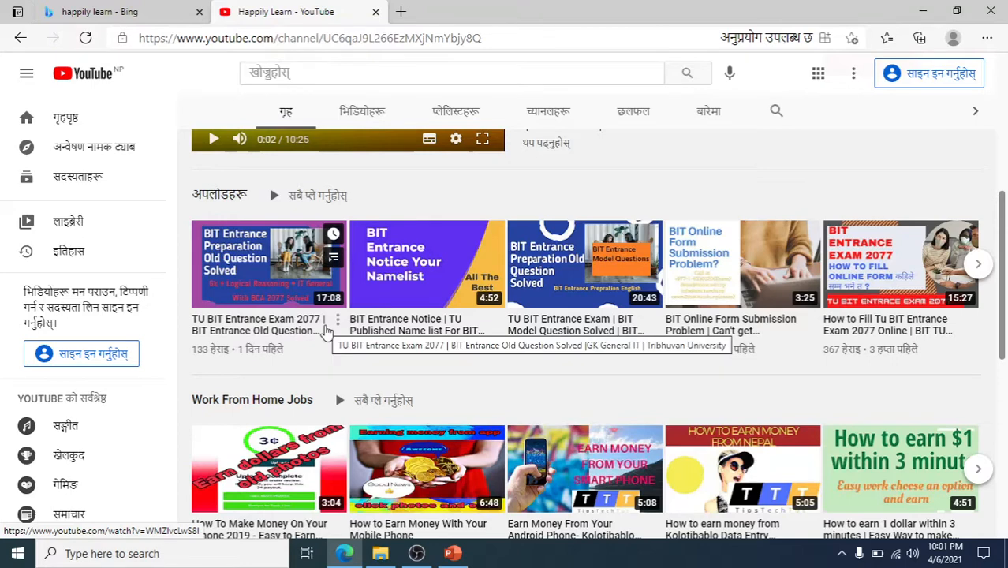
{"action": "mouse_move", "coordinate": [1003, 253]}
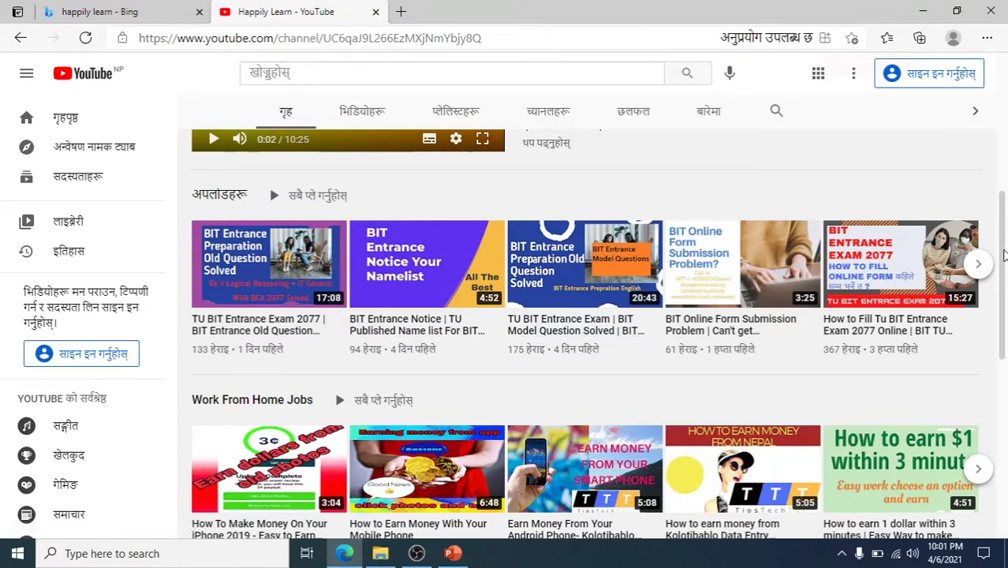